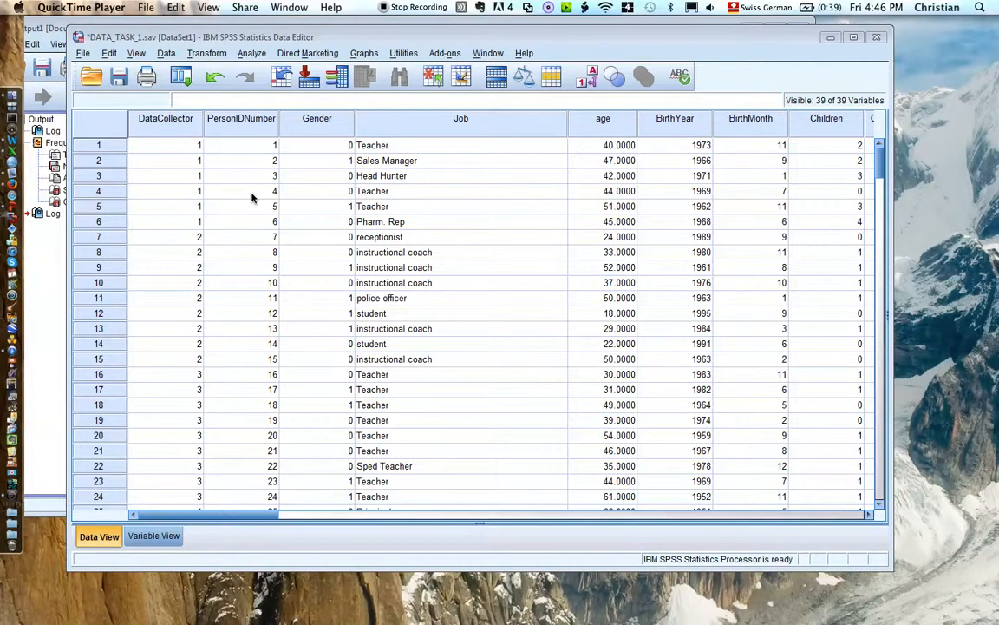
{"action": "mouse_move", "coordinate": [324, 130]}
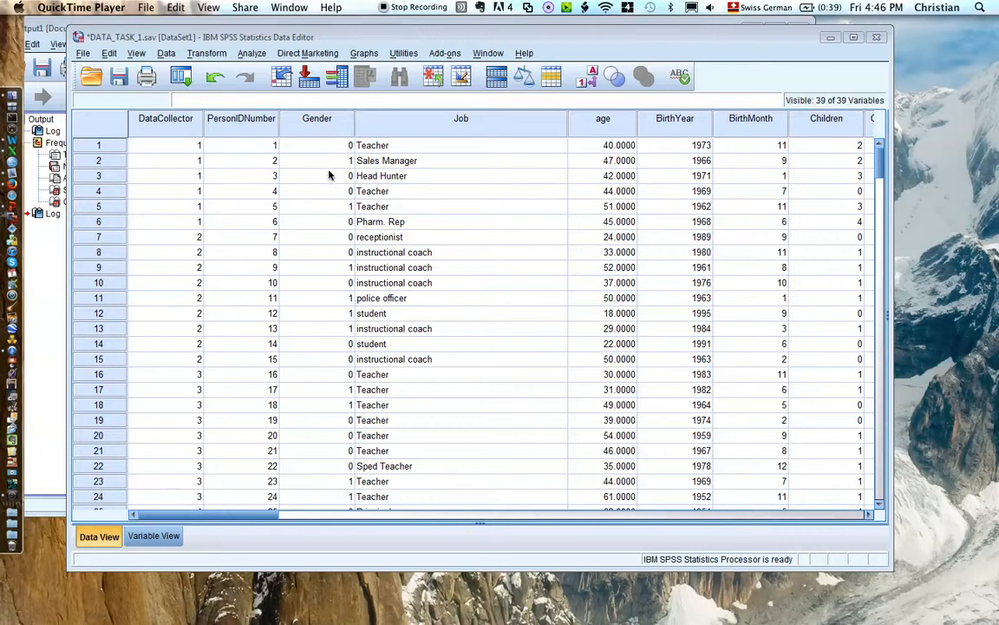
{"action": "mouse_move", "coordinate": [354, 162]}
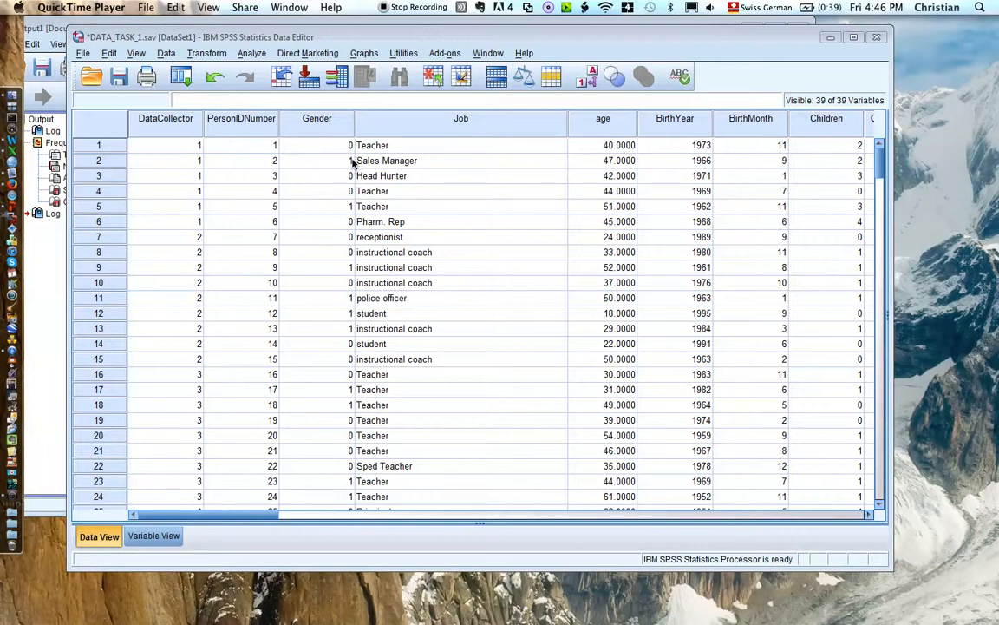
Step: Set up a Frequencies analysis on Gender and bring up its Charts options
{"action": "left_click", "coordinate": [252, 53]}
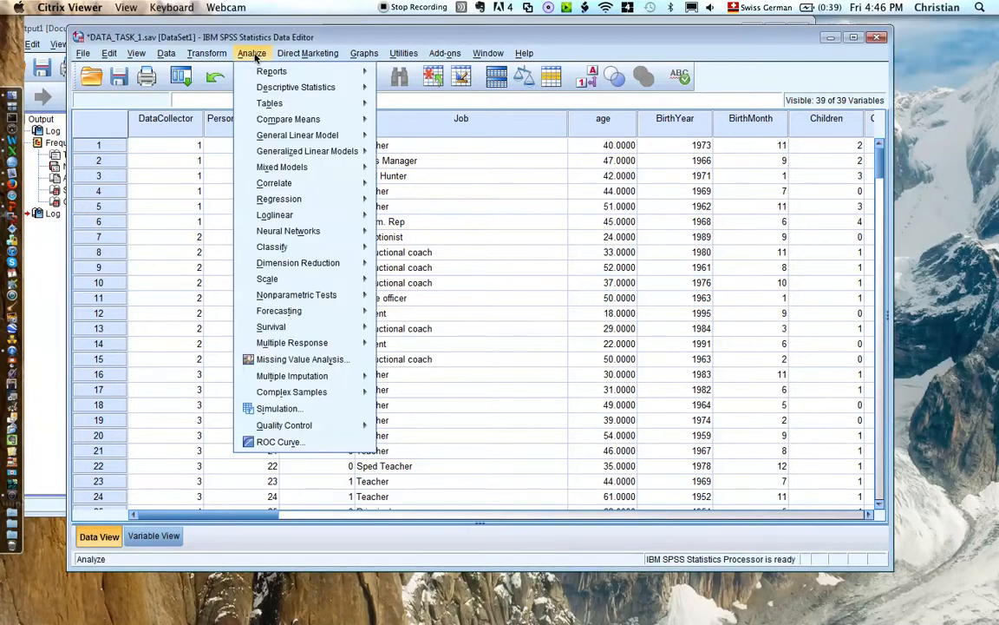
{"action": "left_click", "coordinate": [296, 87]}
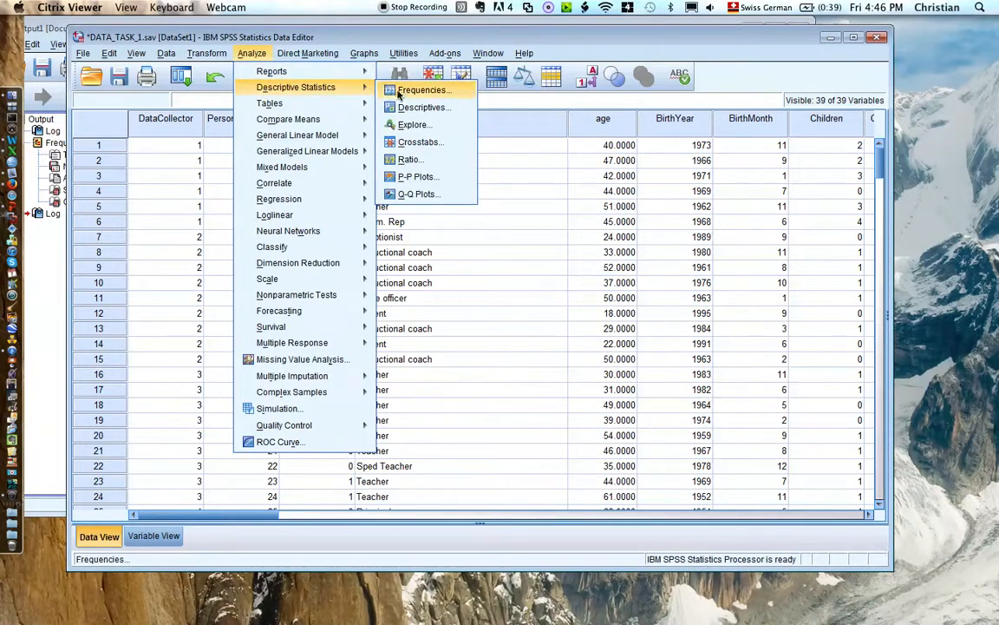
{"action": "left_click", "coordinate": [423, 89]}
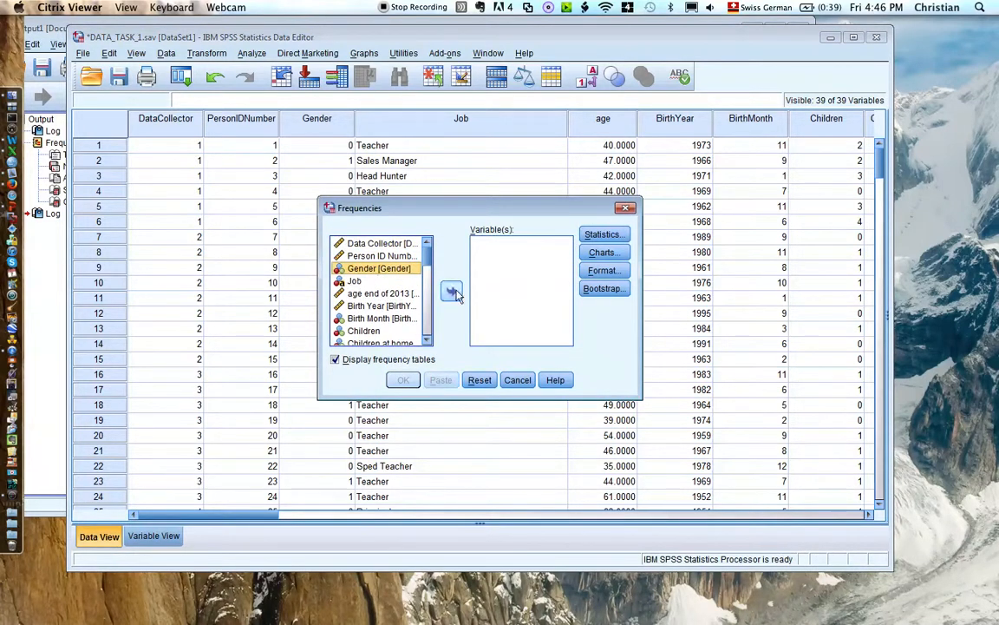
{"action": "left_click", "coordinate": [452, 291]}
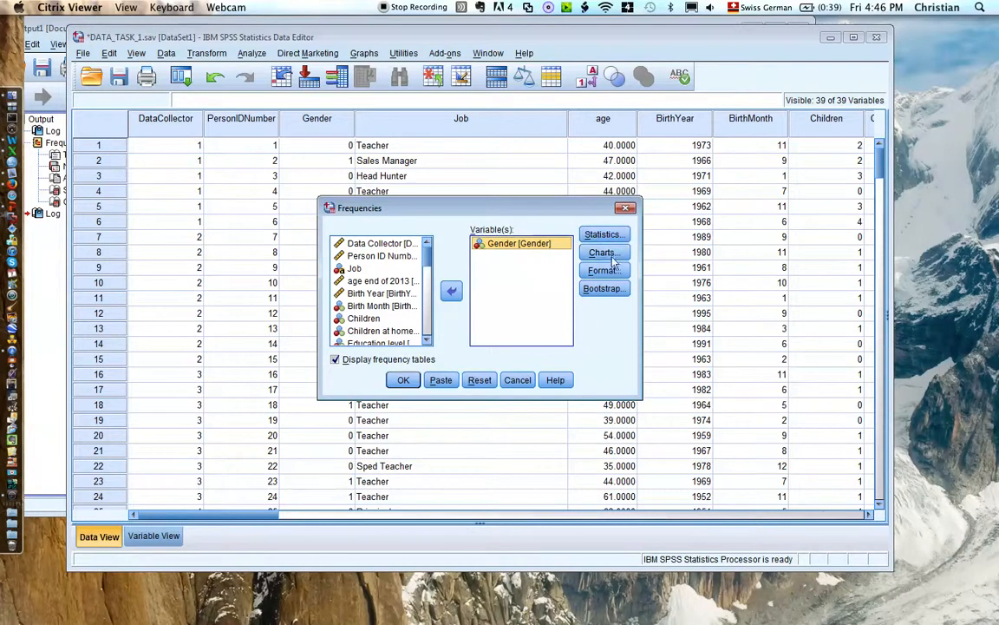
{"action": "left_click", "coordinate": [601, 251]}
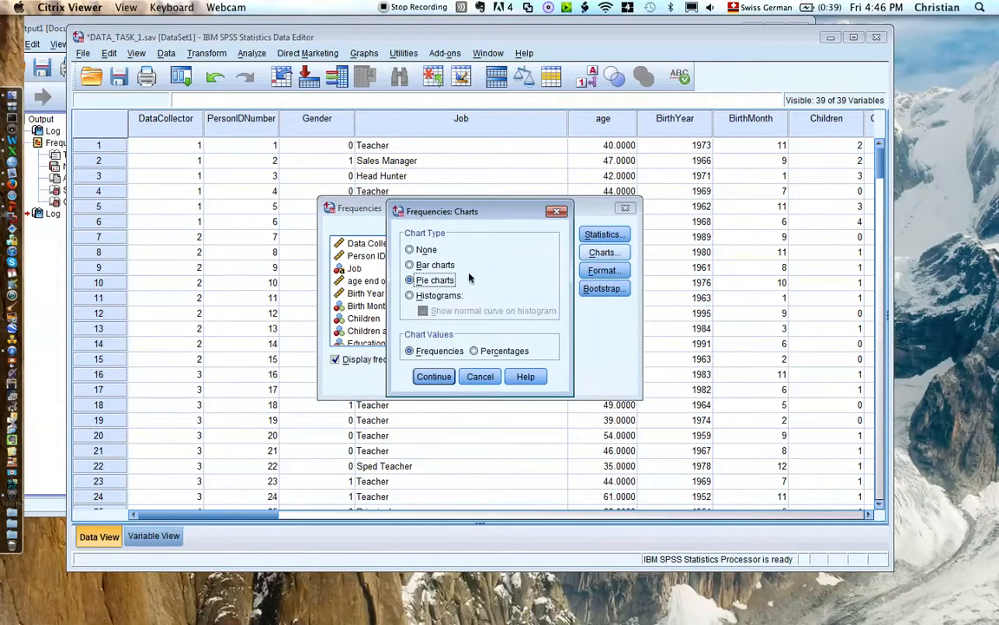
Step: Select Pie charts as the chart type, confirm, and run the Gender frequency analysis
{"action": "left_click", "coordinate": [410, 249]}
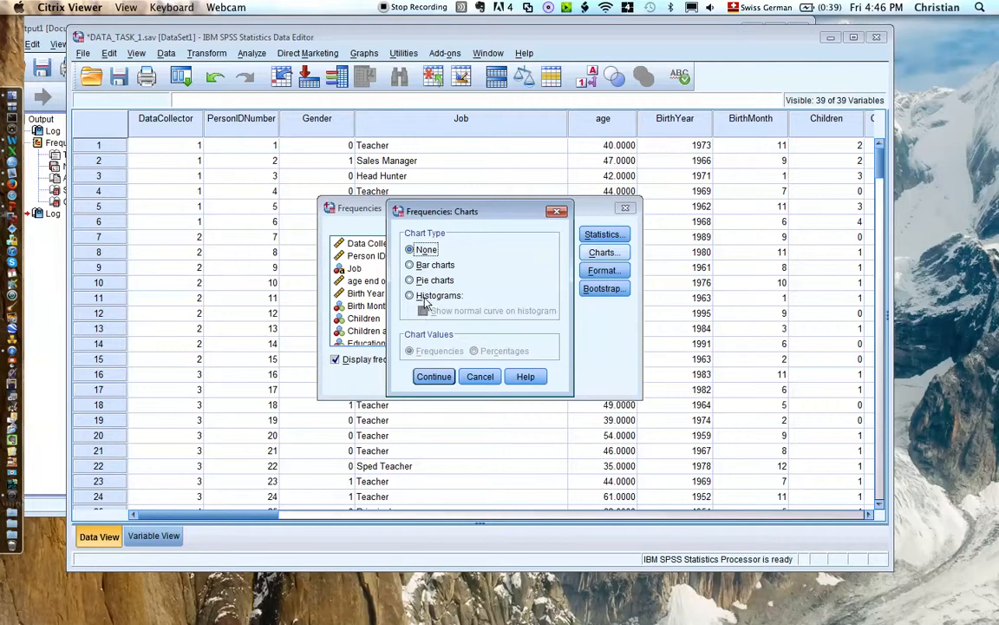
{"action": "left_click", "coordinate": [411, 280]}
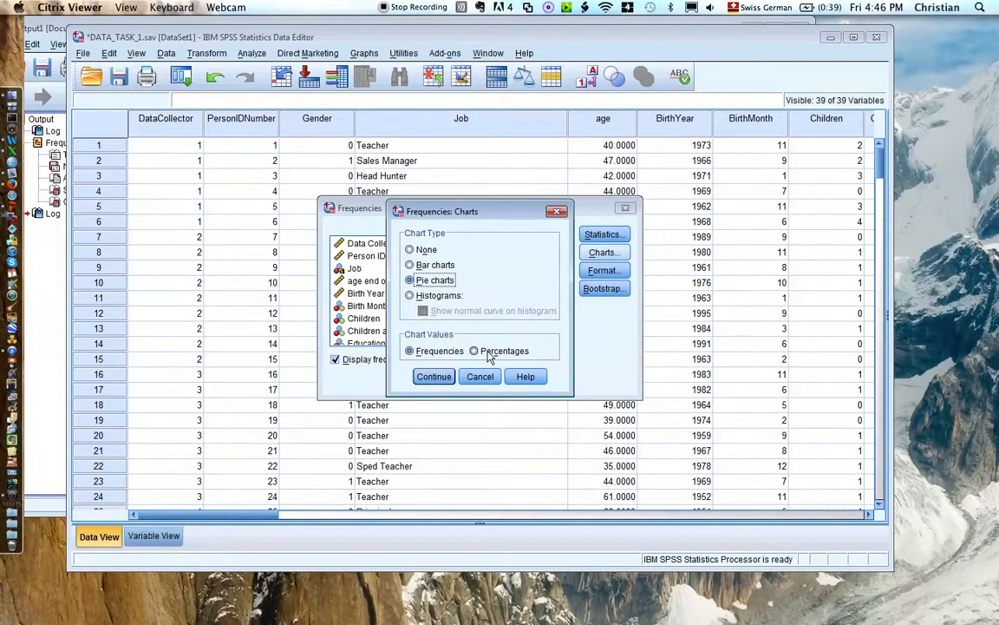
{"action": "left_click", "coordinate": [434, 376]}
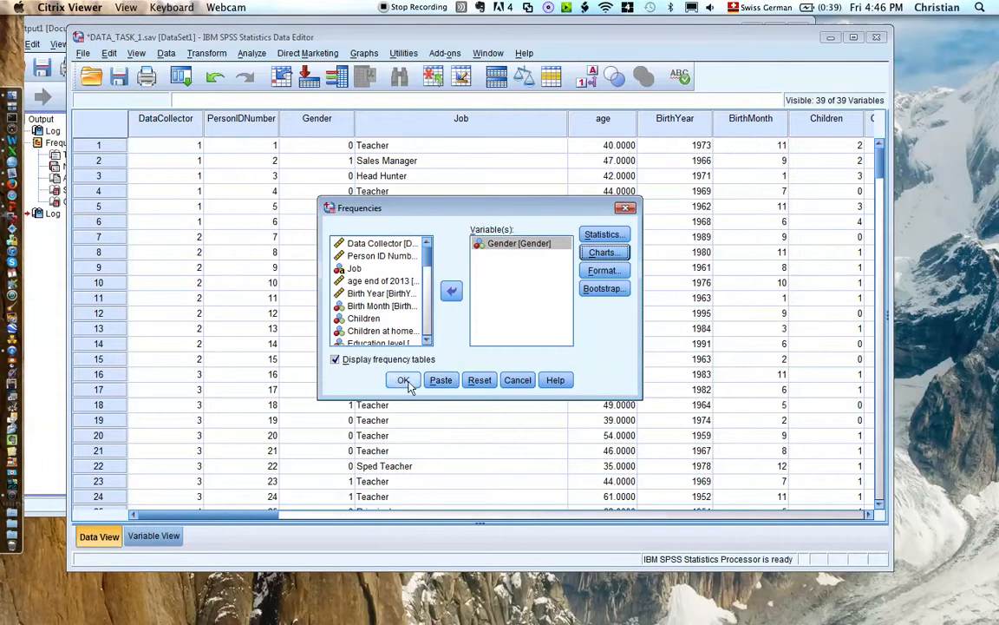
{"action": "left_click", "coordinate": [402, 380]}
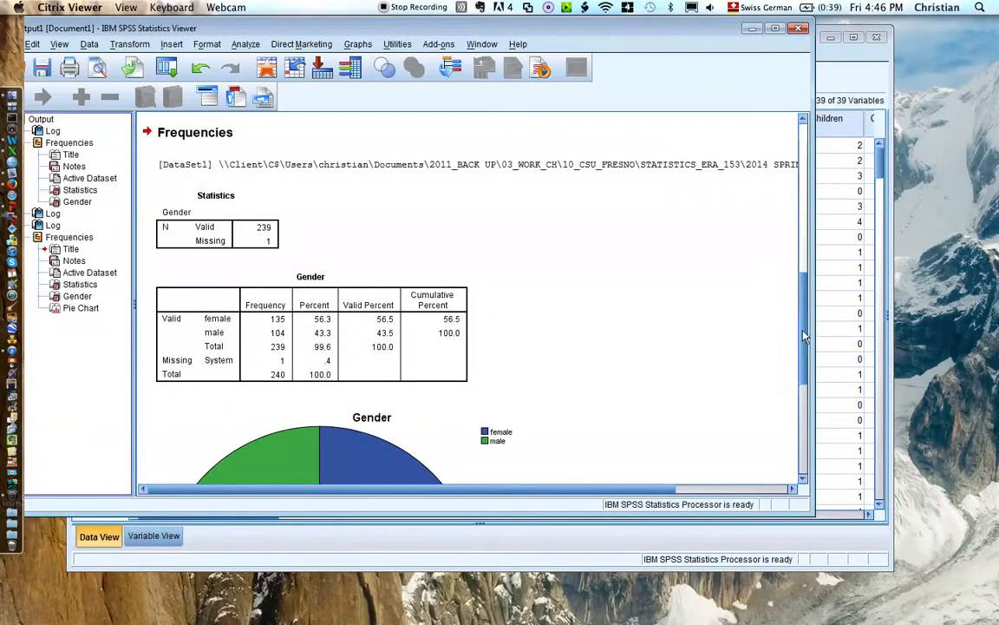
Step: Scroll the Output Viewer down to the Gender pie chart
{"action": "scroll", "scroll_direction": "down", "scroll_amount": 3}
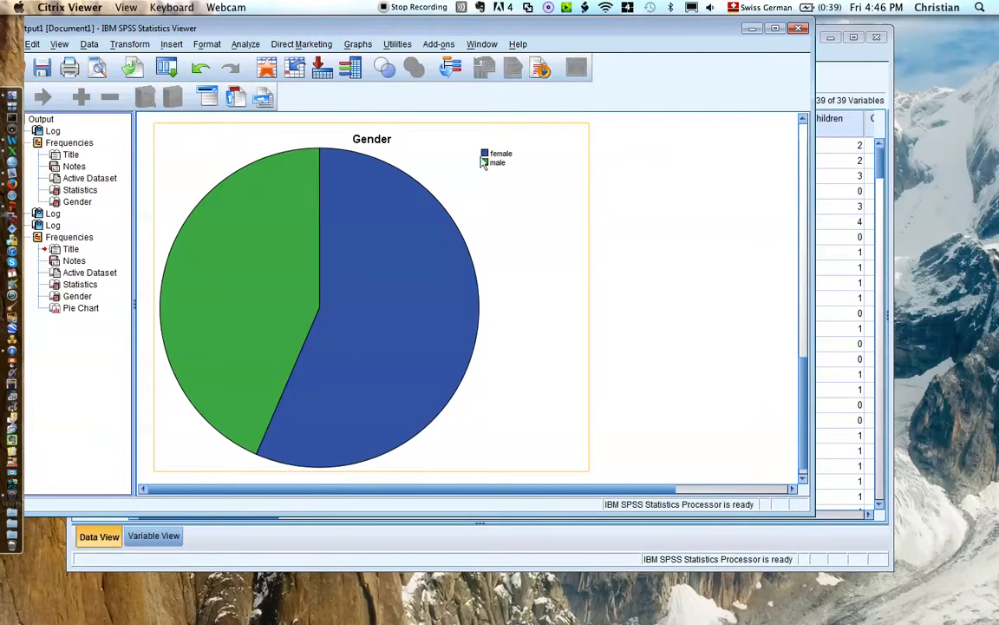
{"action": "mouse_move", "coordinate": [216, 247]}
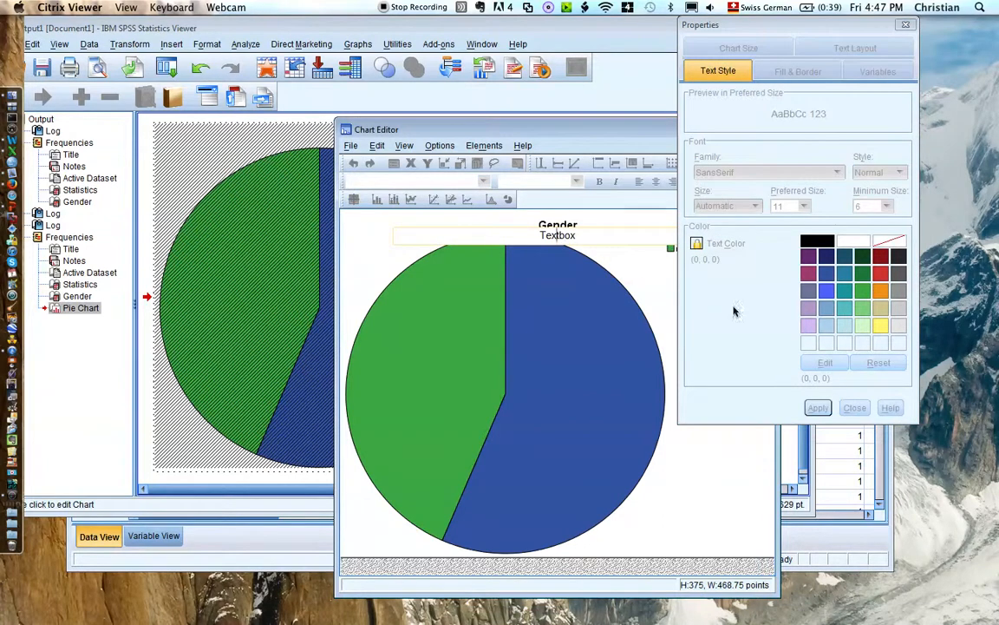
Step: Show percentage data labels (56.49%, 43.51%) and close the chart size Properties
{"action": "left_click", "coordinate": [705, 47]}
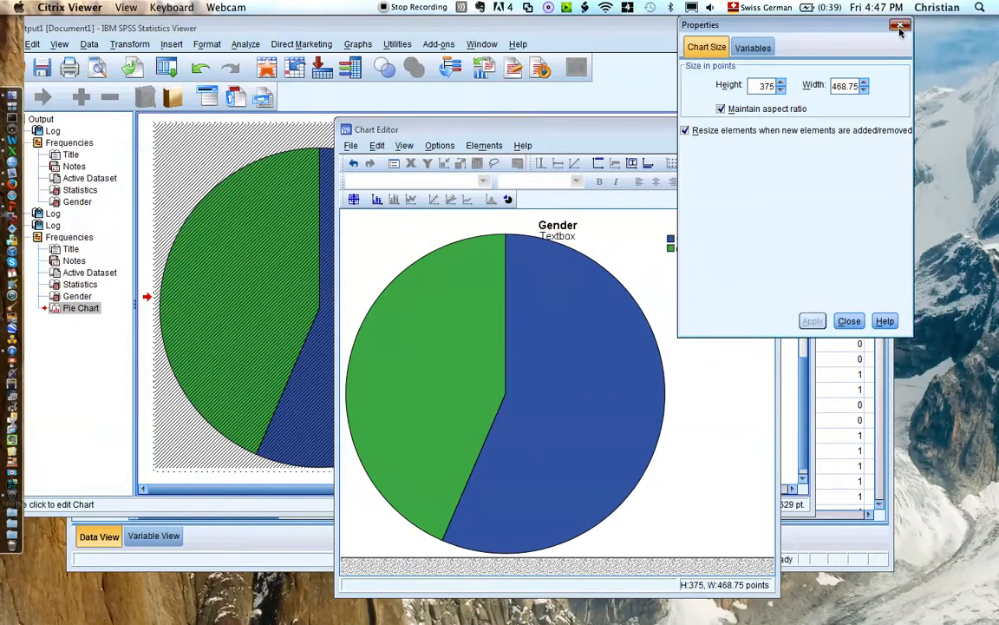
{"action": "left_click", "coordinate": [899, 25]}
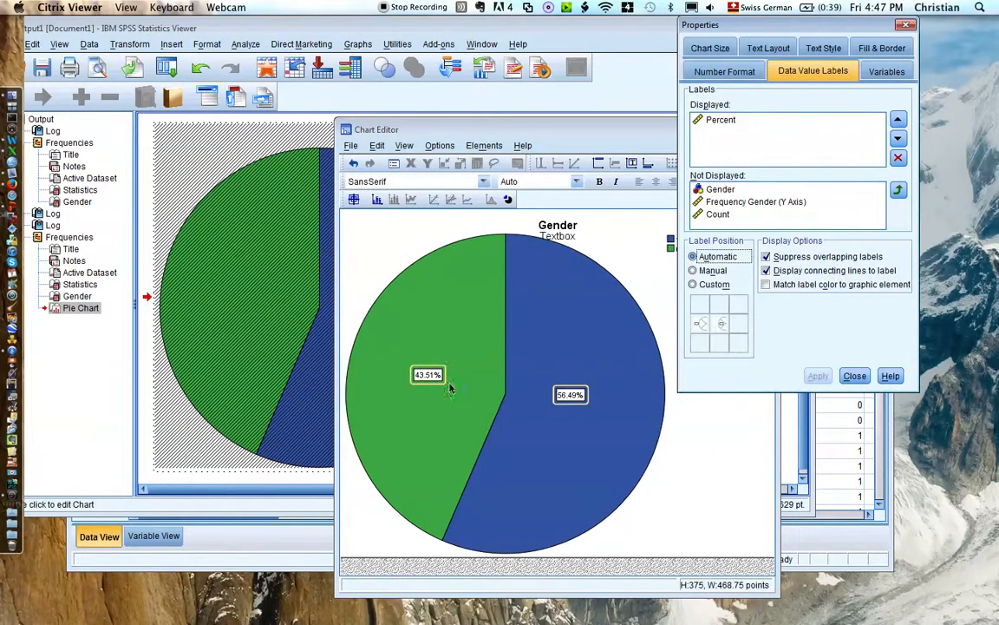
{"action": "mouse_move", "coordinate": [753, 308]}
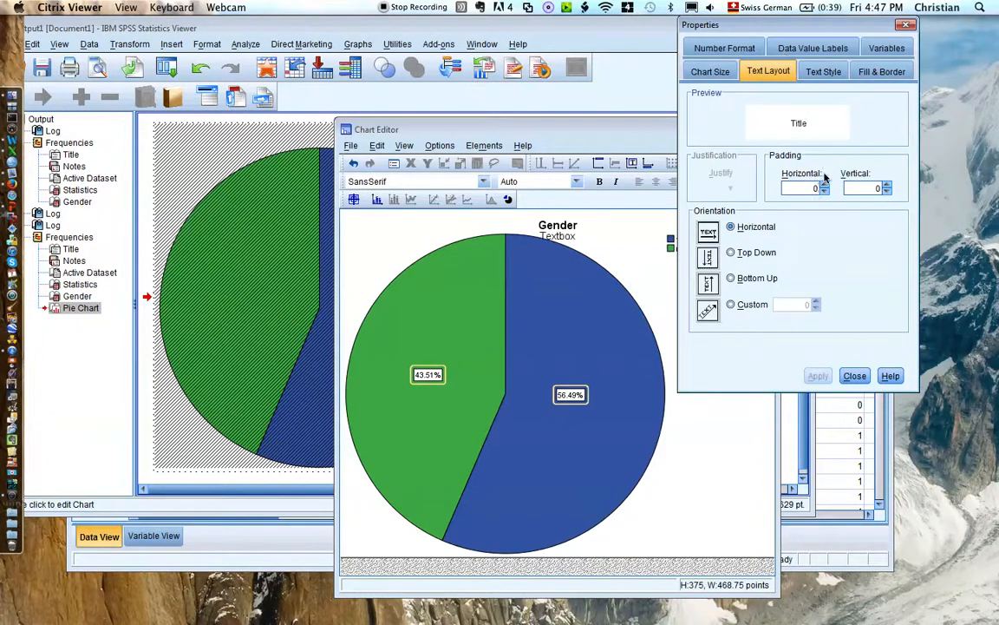
Step: Rotate the slice percentage labels top down, then bottom up, applying each
{"action": "left_click", "coordinate": [731, 252]}
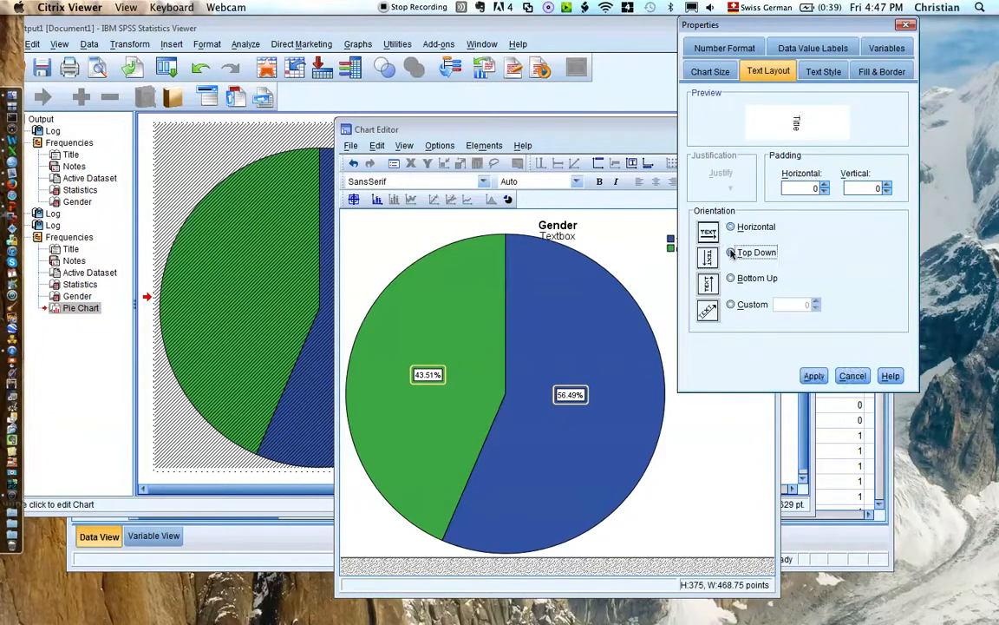
{"action": "left_click", "coordinate": [730, 252]}
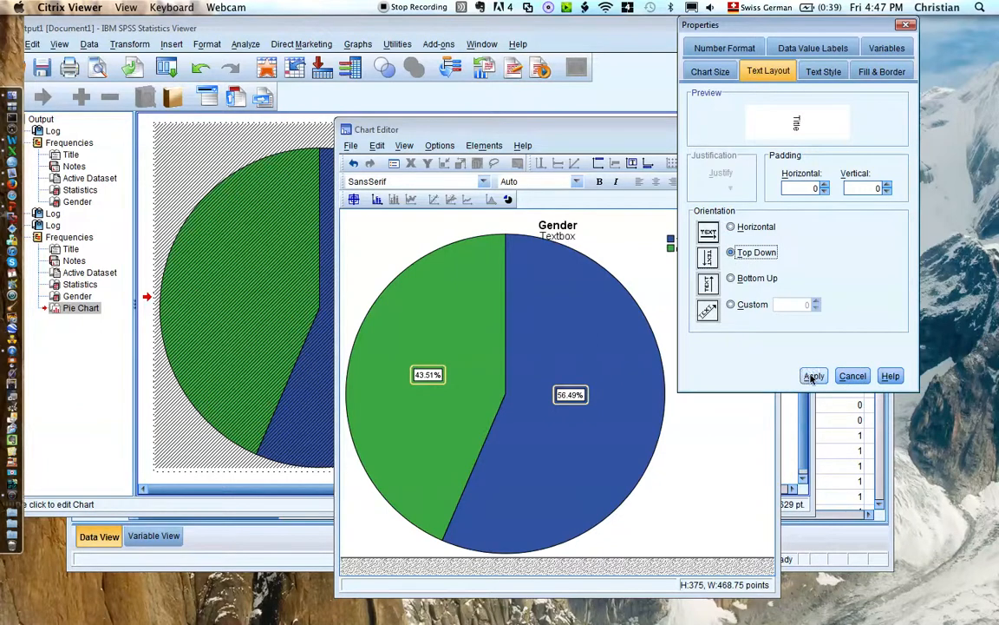
{"action": "left_click", "coordinate": [814, 375]}
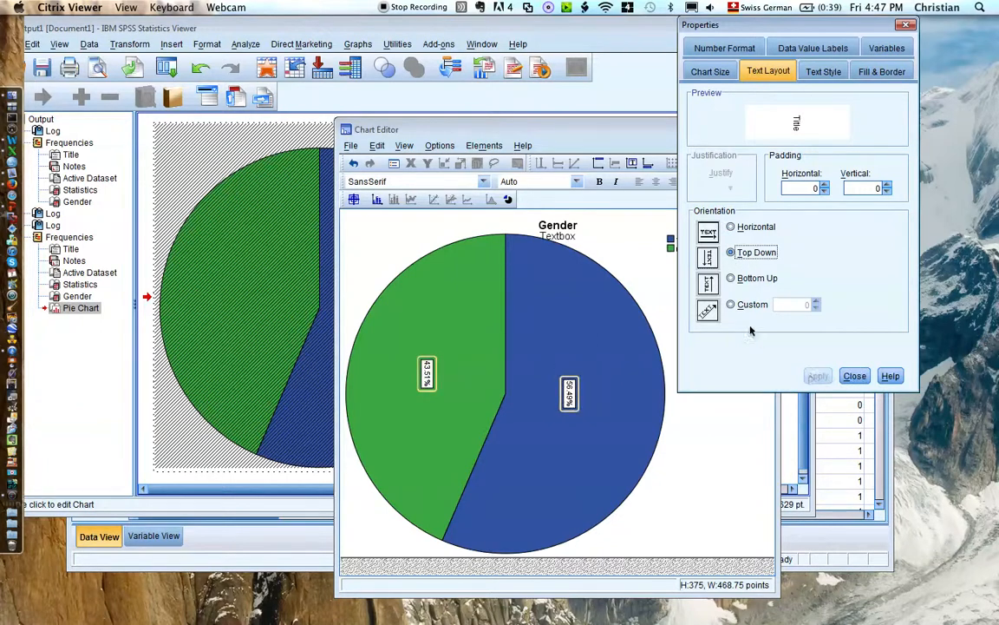
{"action": "left_click", "coordinate": [732, 277]}
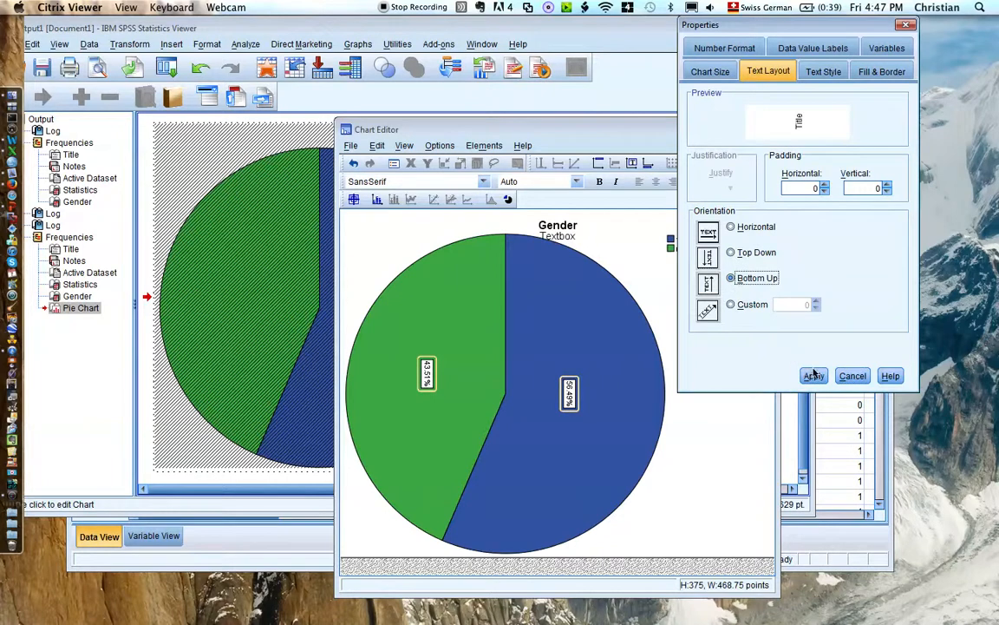
{"action": "left_click", "coordinate": [813, 375]}
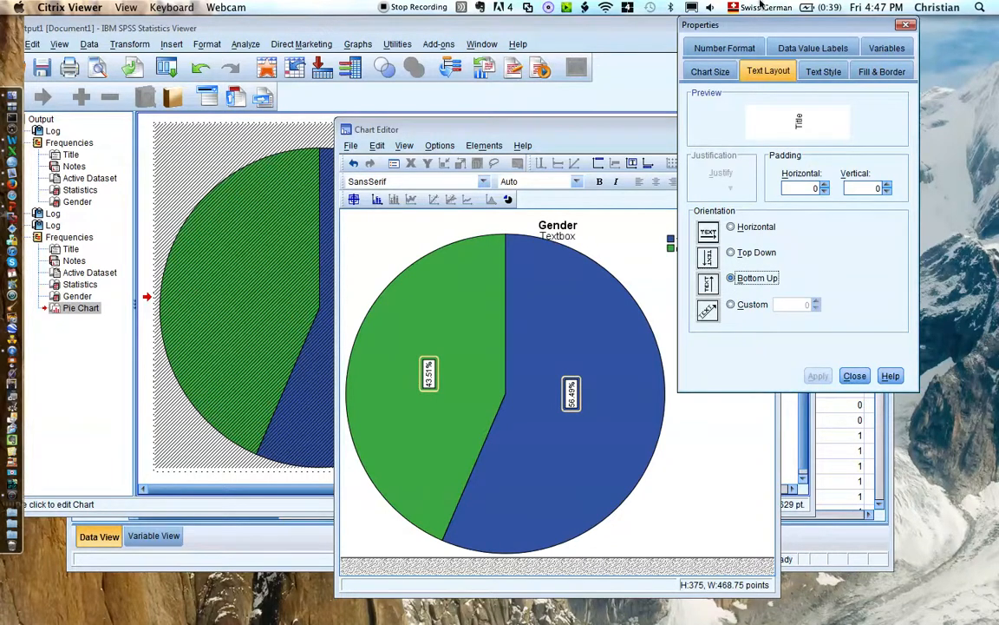
Step: Review the label Text Style, then close Properties and the Chart Editor
{"action": "left_click", "coordinate": [822, 72]}
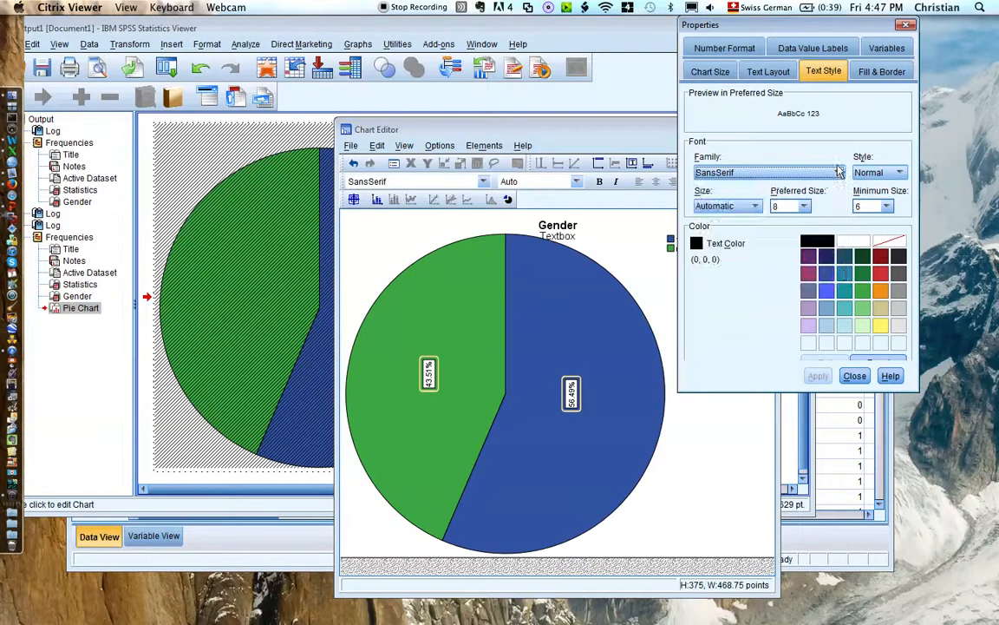
{"action": "left_click", "coordinate": [855, 375]}
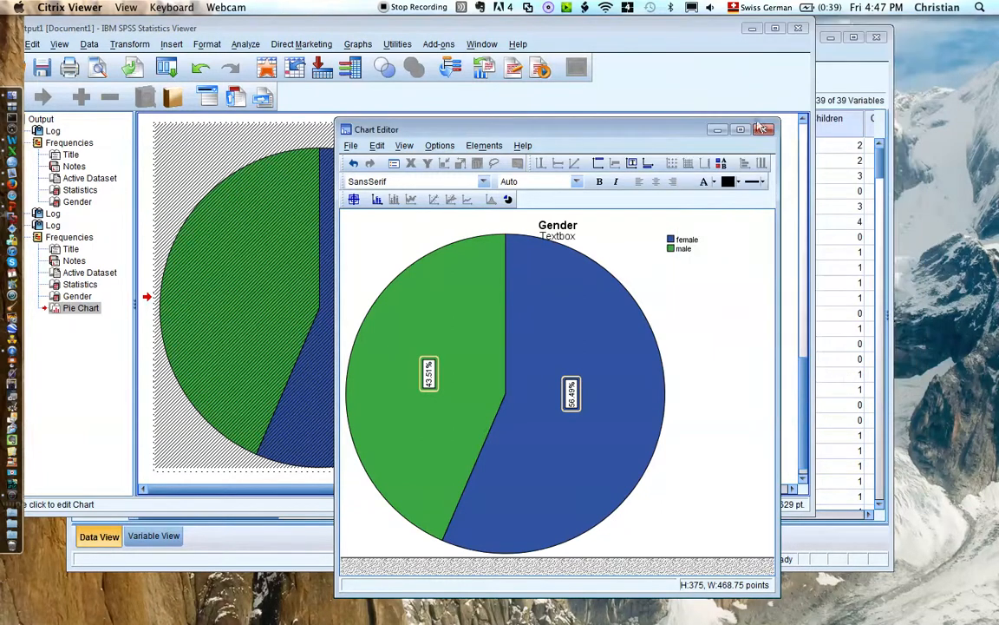
{"action": "left_click", "coordinate": [763, 129]}
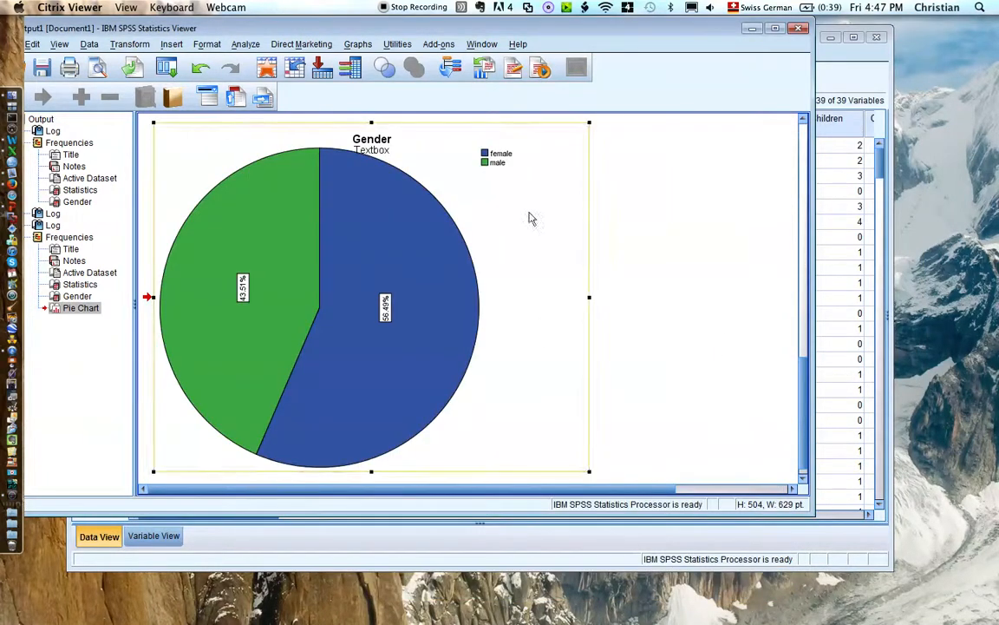